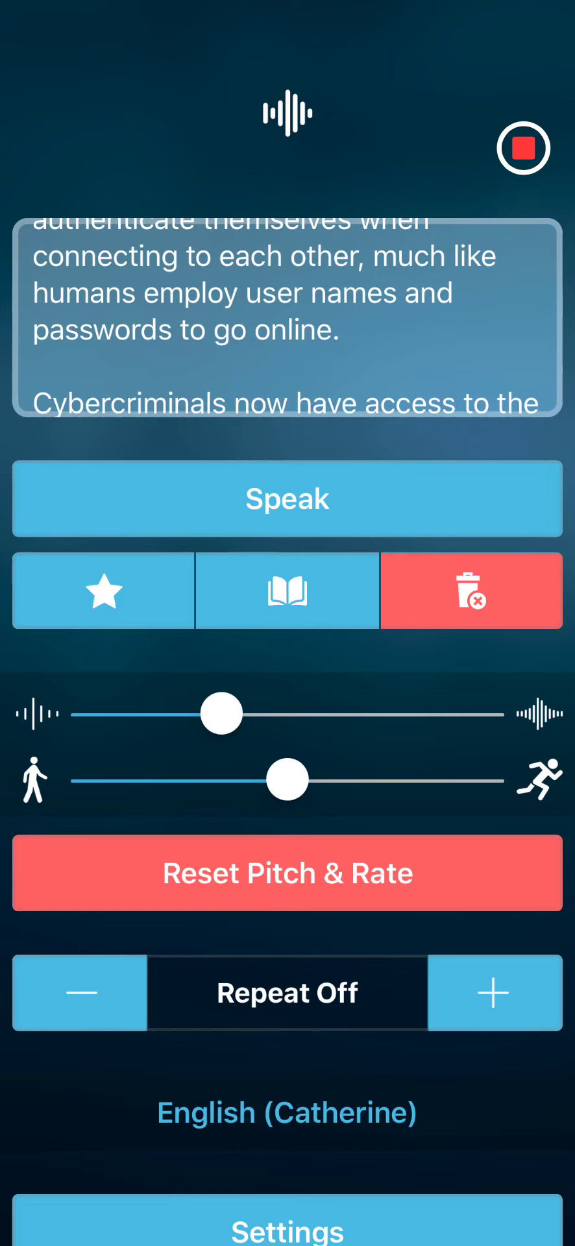
pyautogui.scroll(-3)
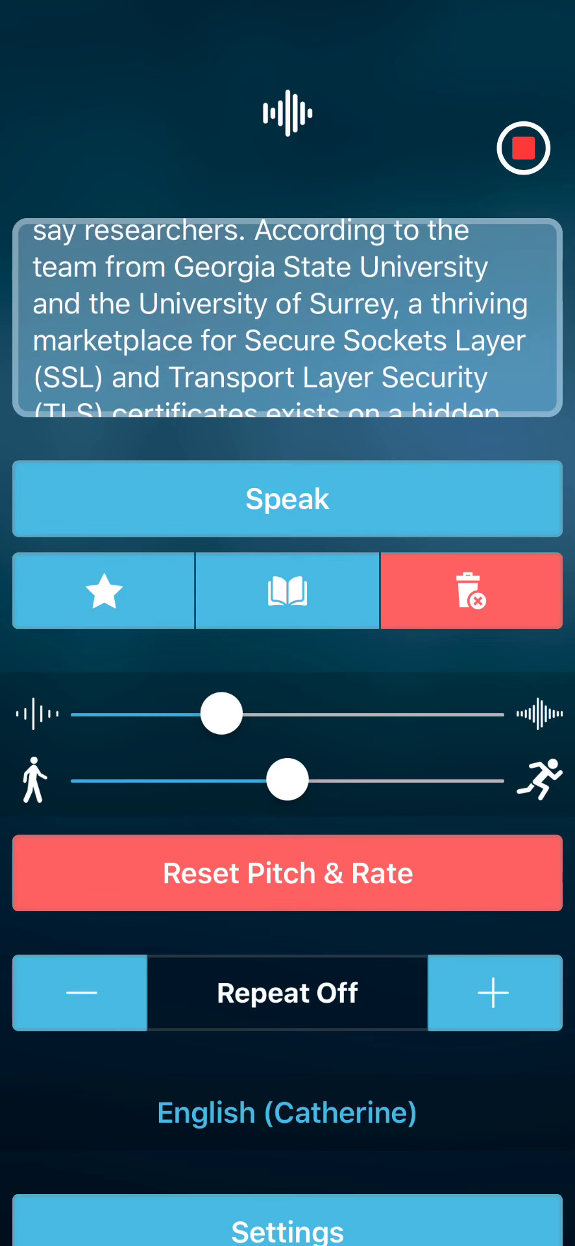
pyautogui.scroll(-3)
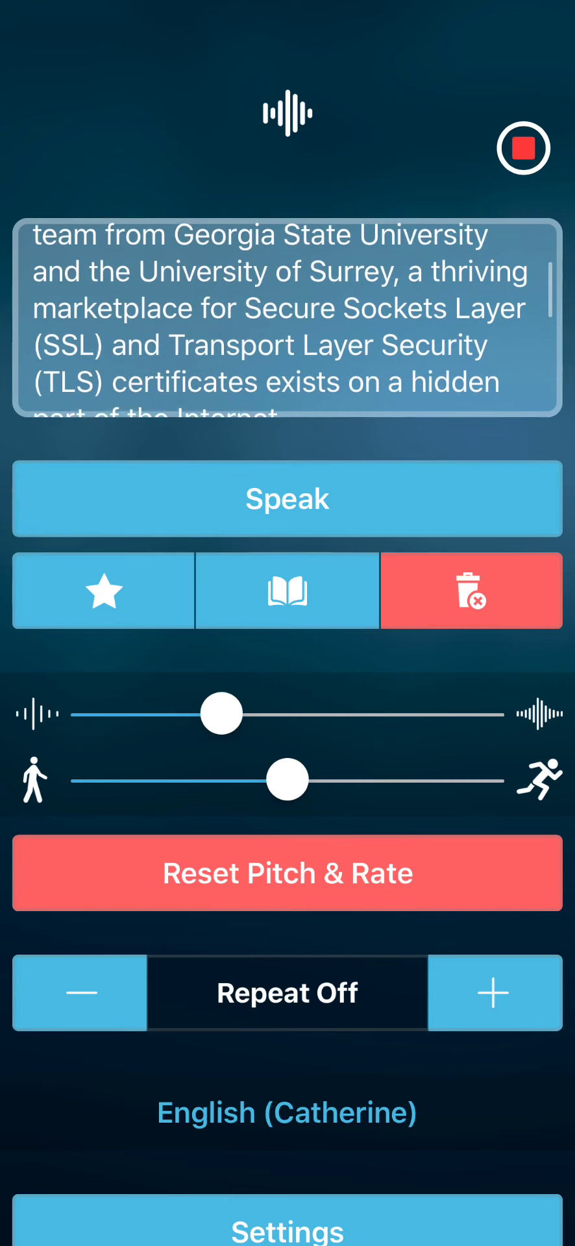
pyautogui.scroll(-3)
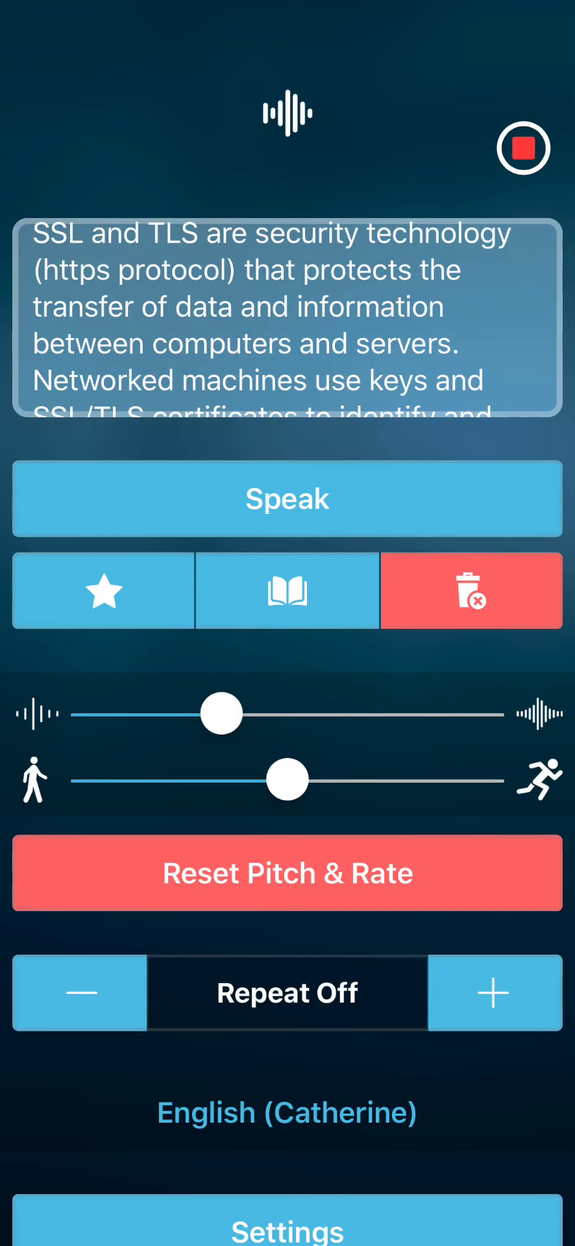
pyautogui.scroll(3)
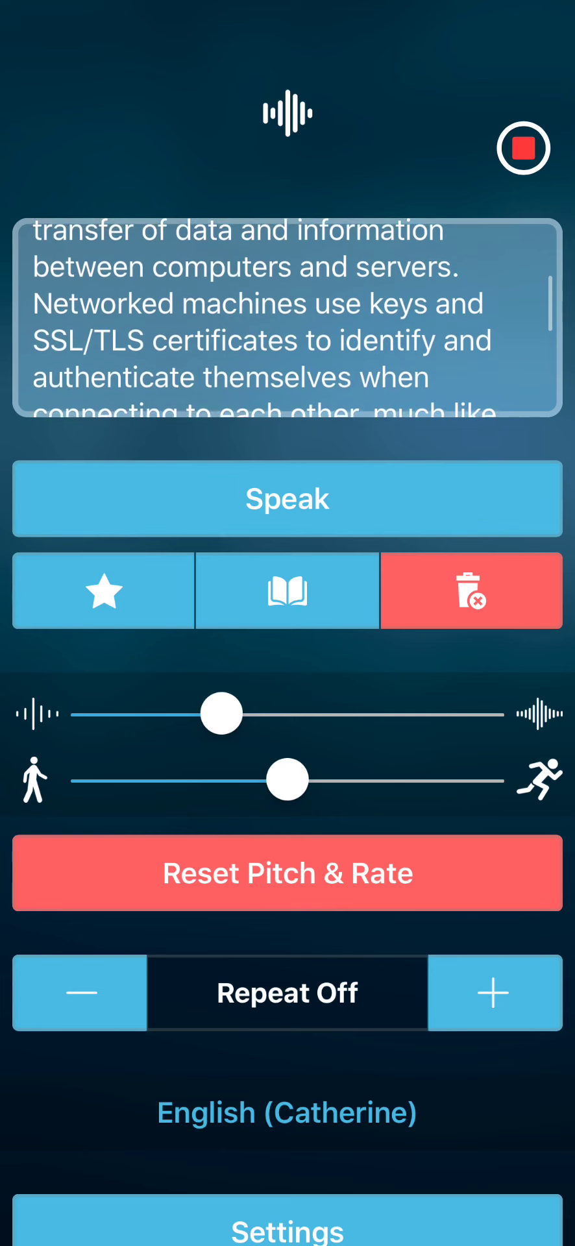
pyautogui.scroll(-3)
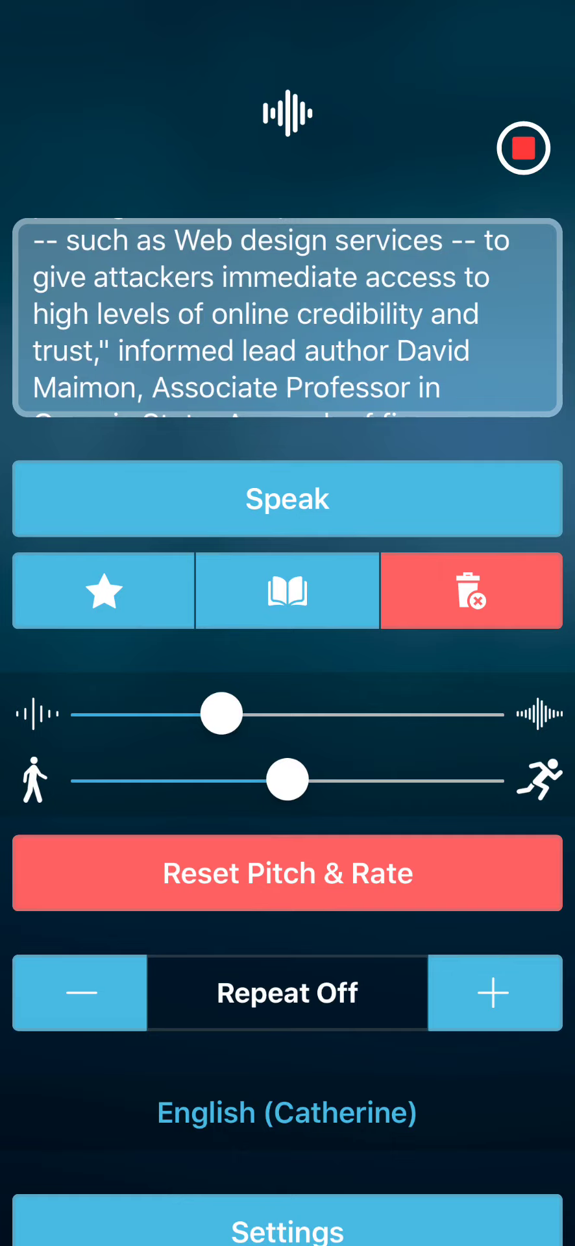
pyautogui.scroll(-3)
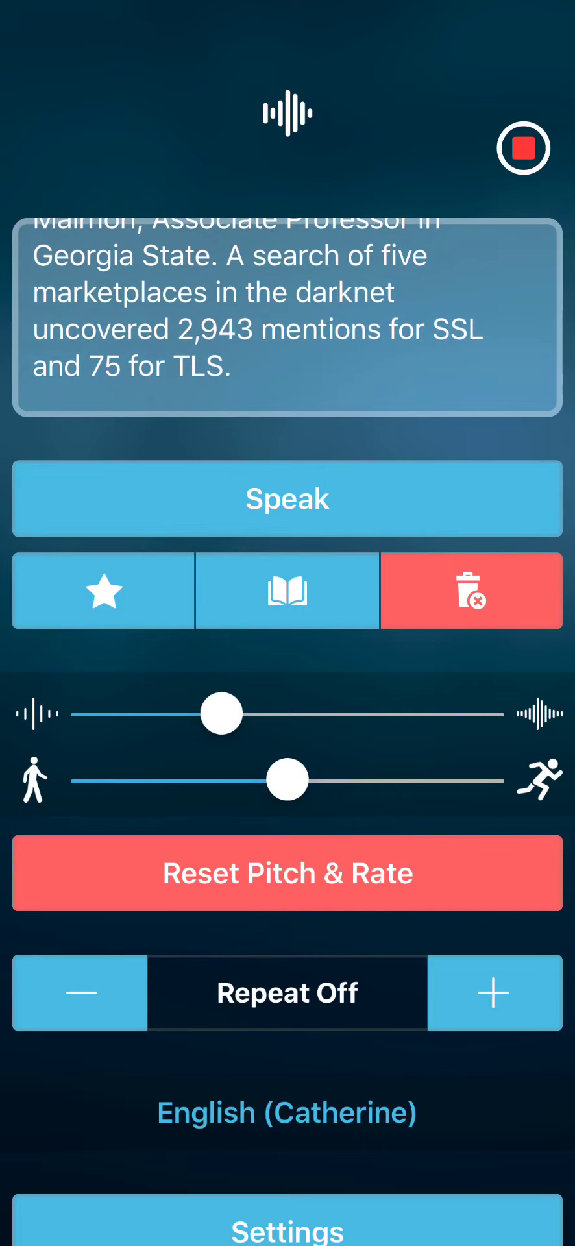
pyautogui.scroll(-3)
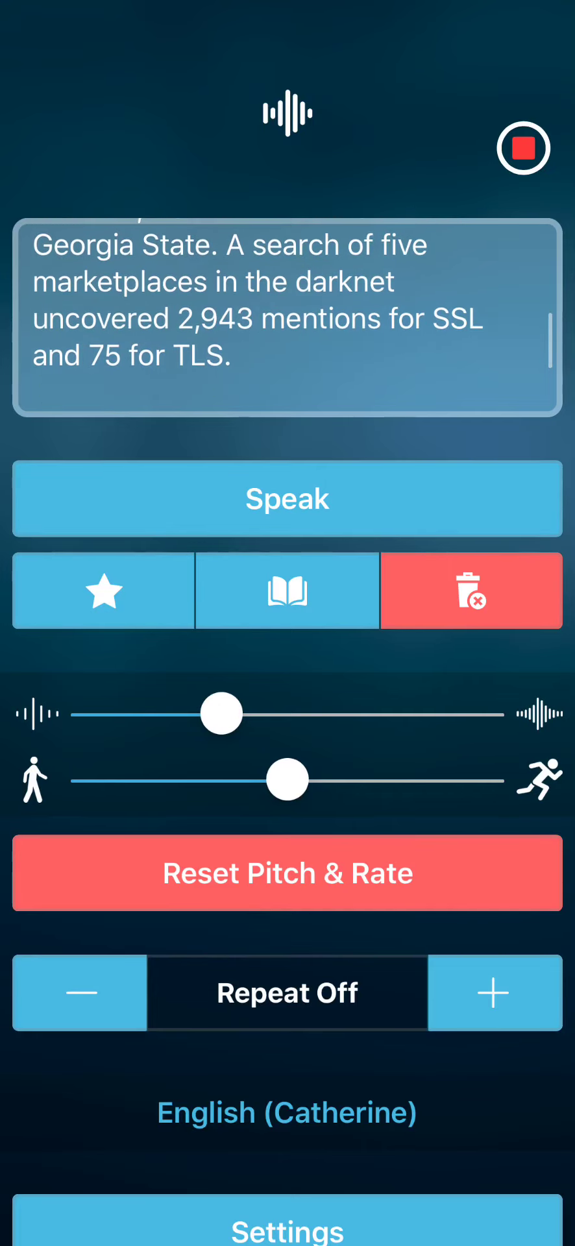
pyautogui.scroll(-3)
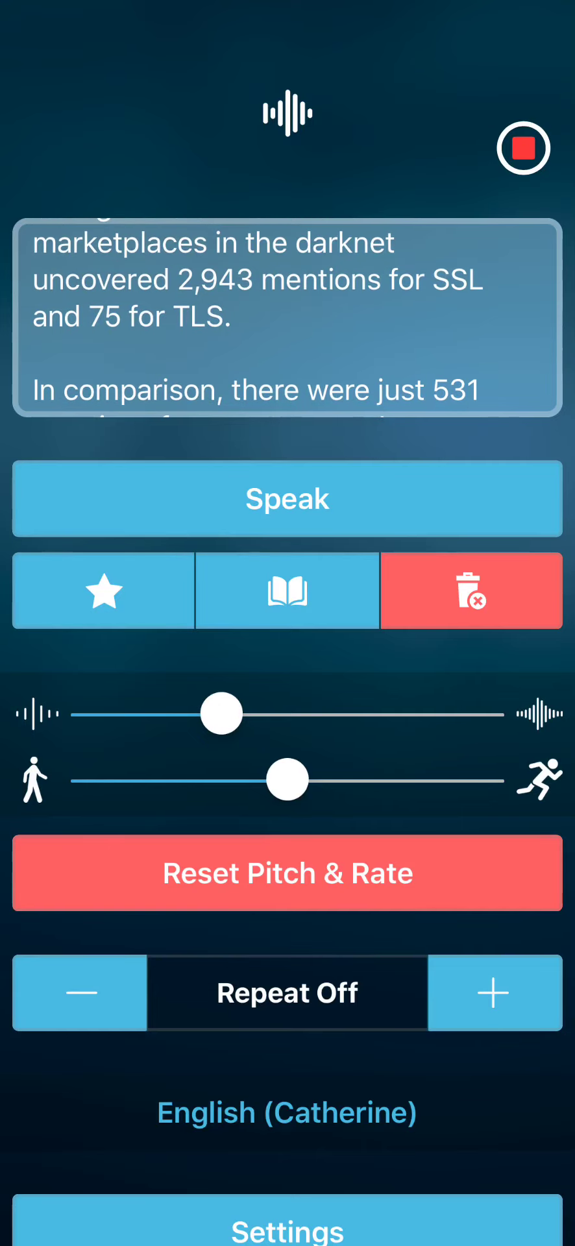